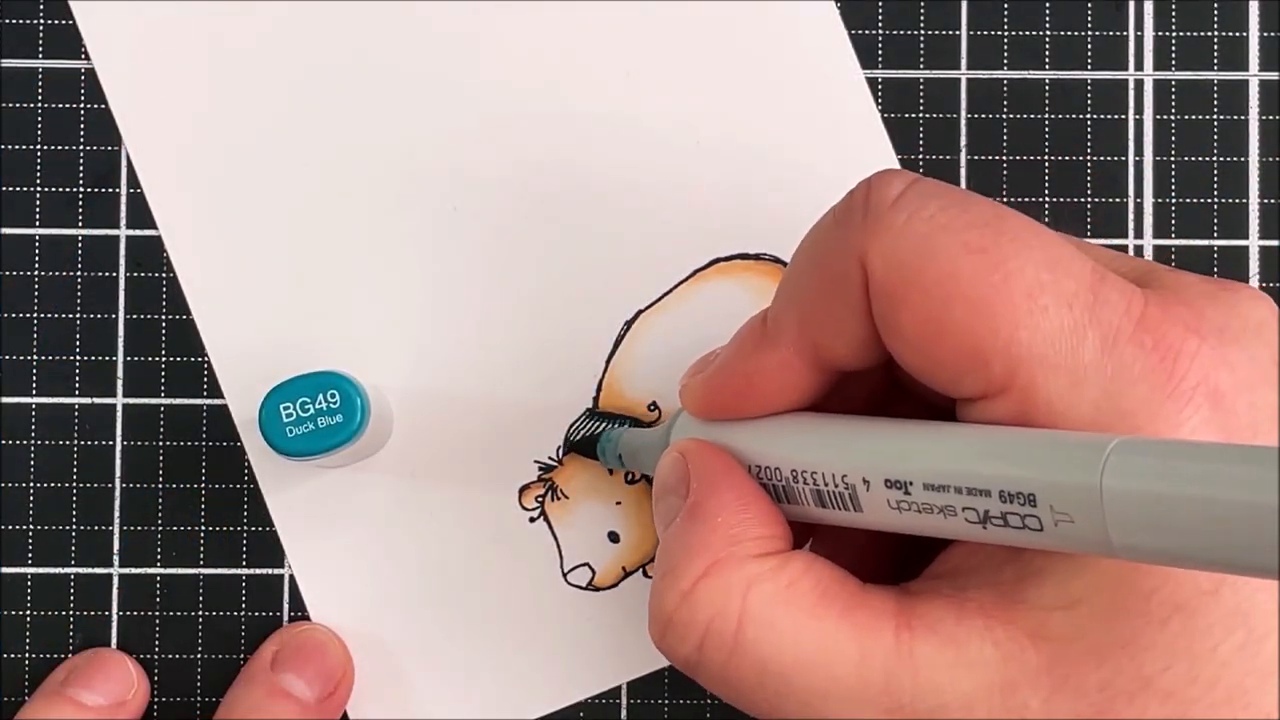
mouse_move(650, 440)
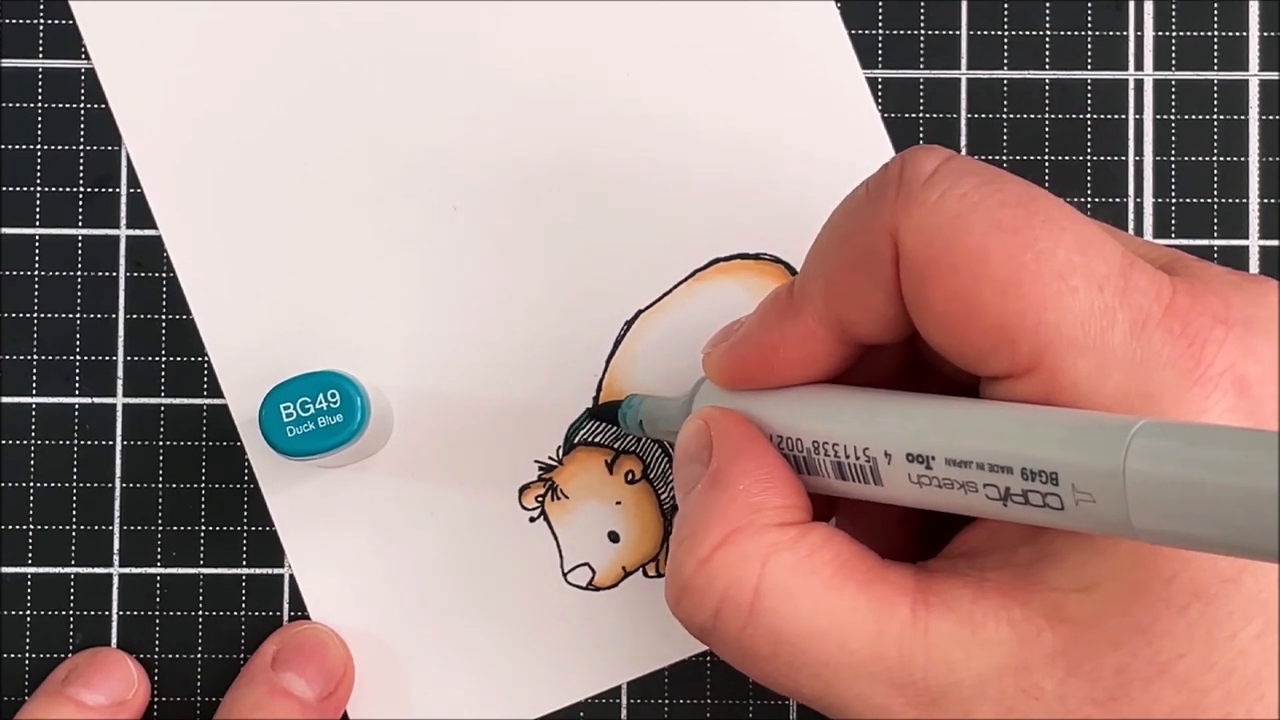